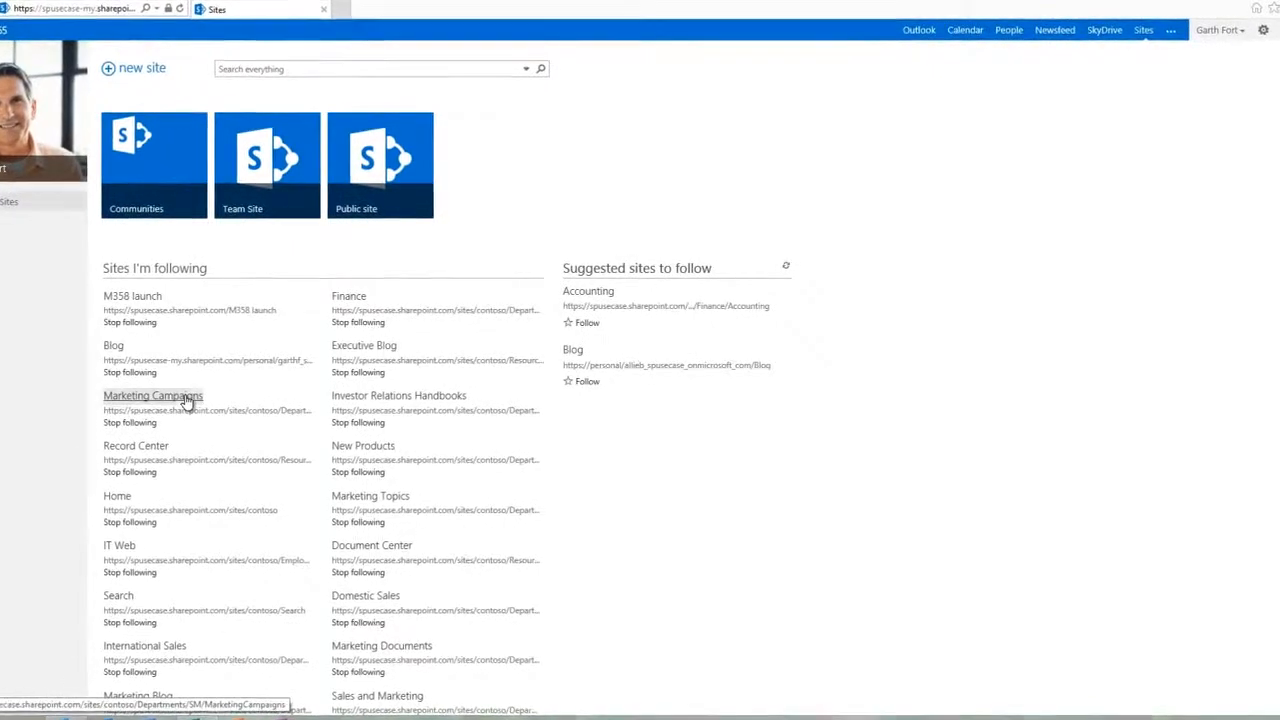
Step: Open the Marketing Campaigns site from the Sites page
left_click(152, 395)
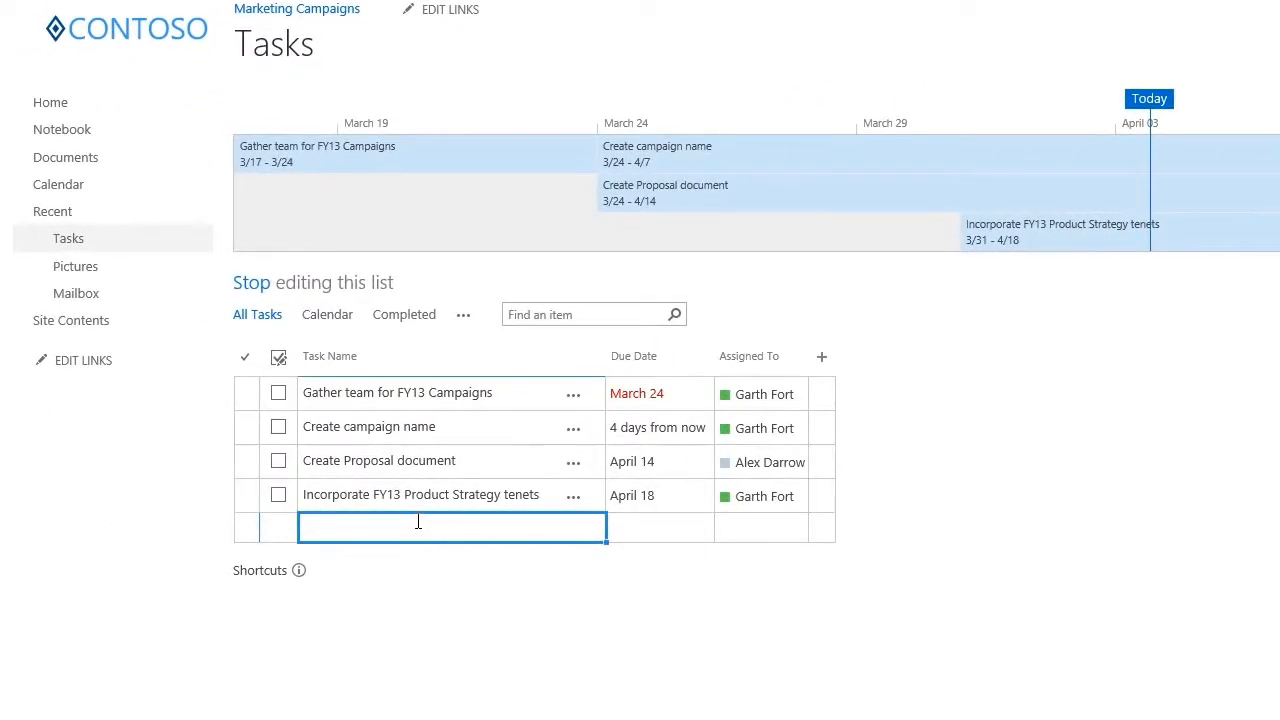
Step: Add a Launch Campaign task due 5/15/2013, assigned to Janet Schorr
type("Launch Cam")
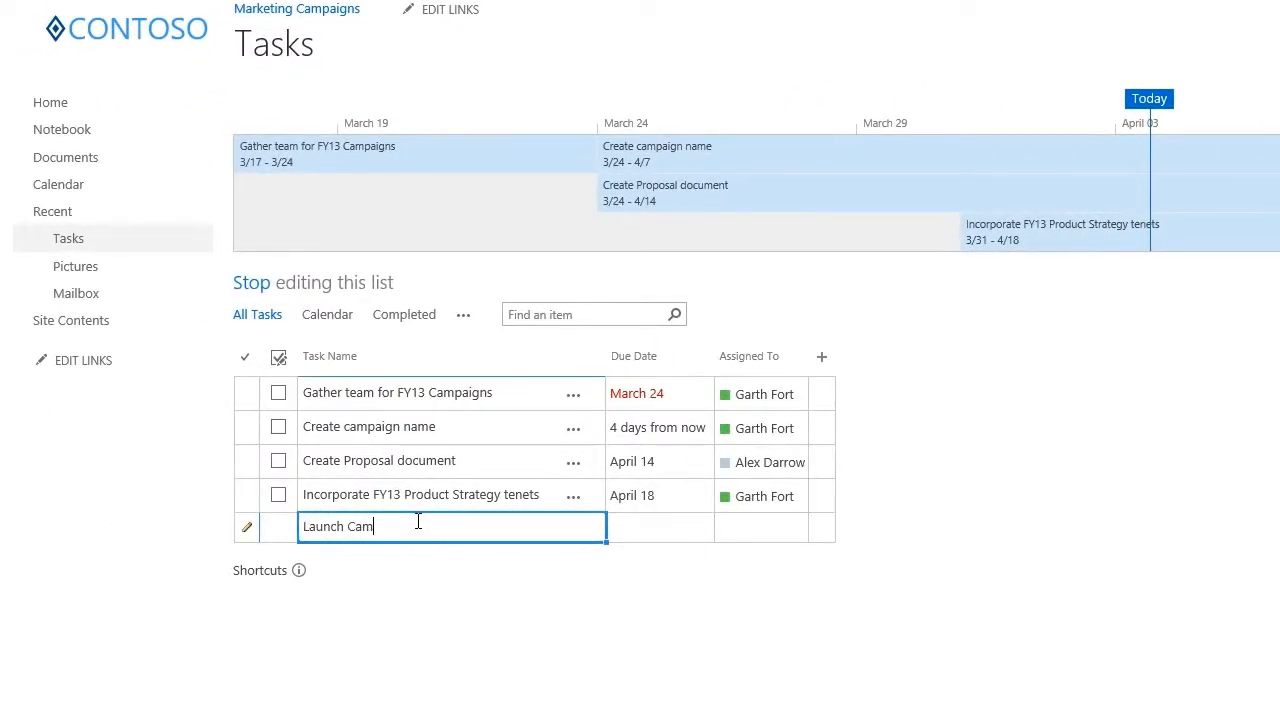
left_click(660, 527)
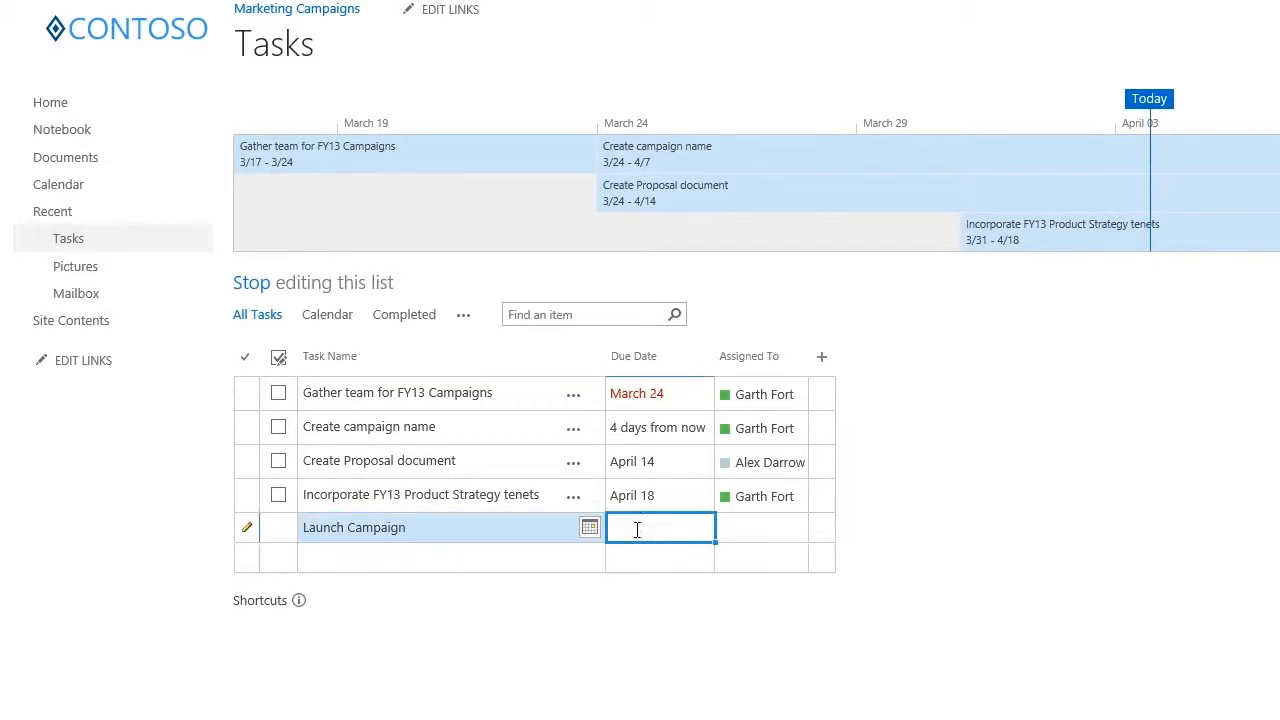
left_click(589, 527)
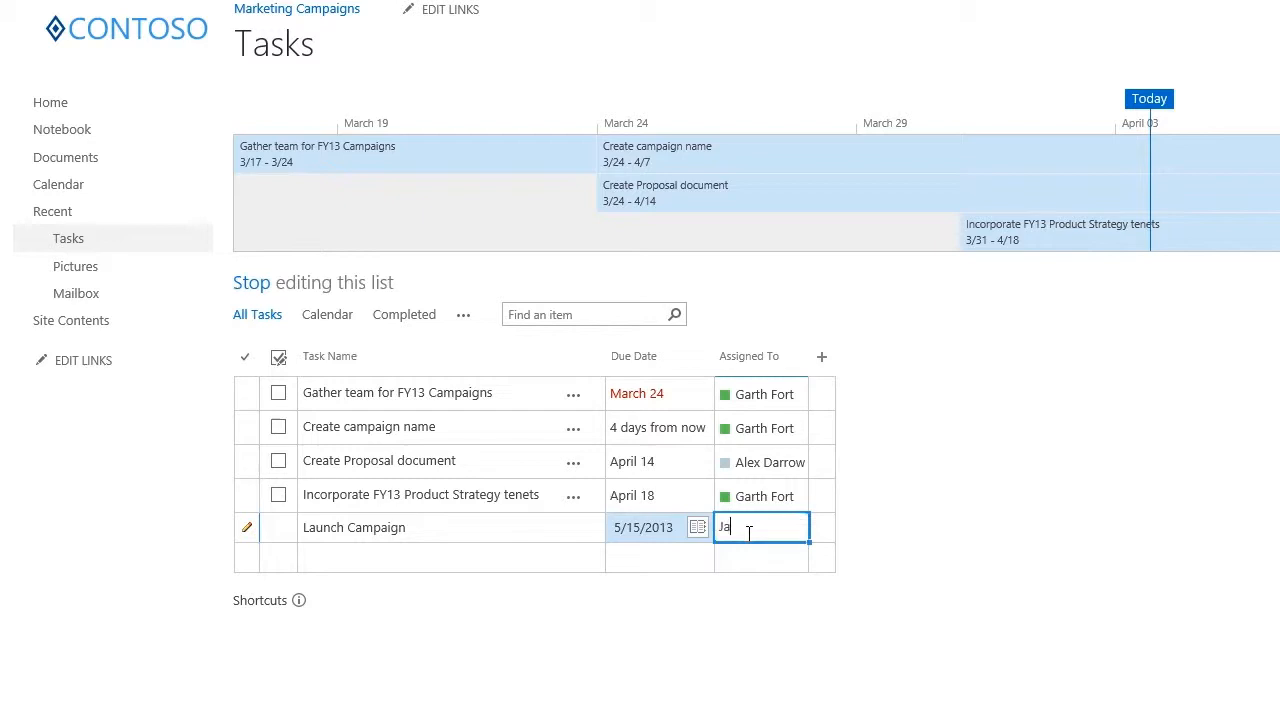
type("Janet Schorr")
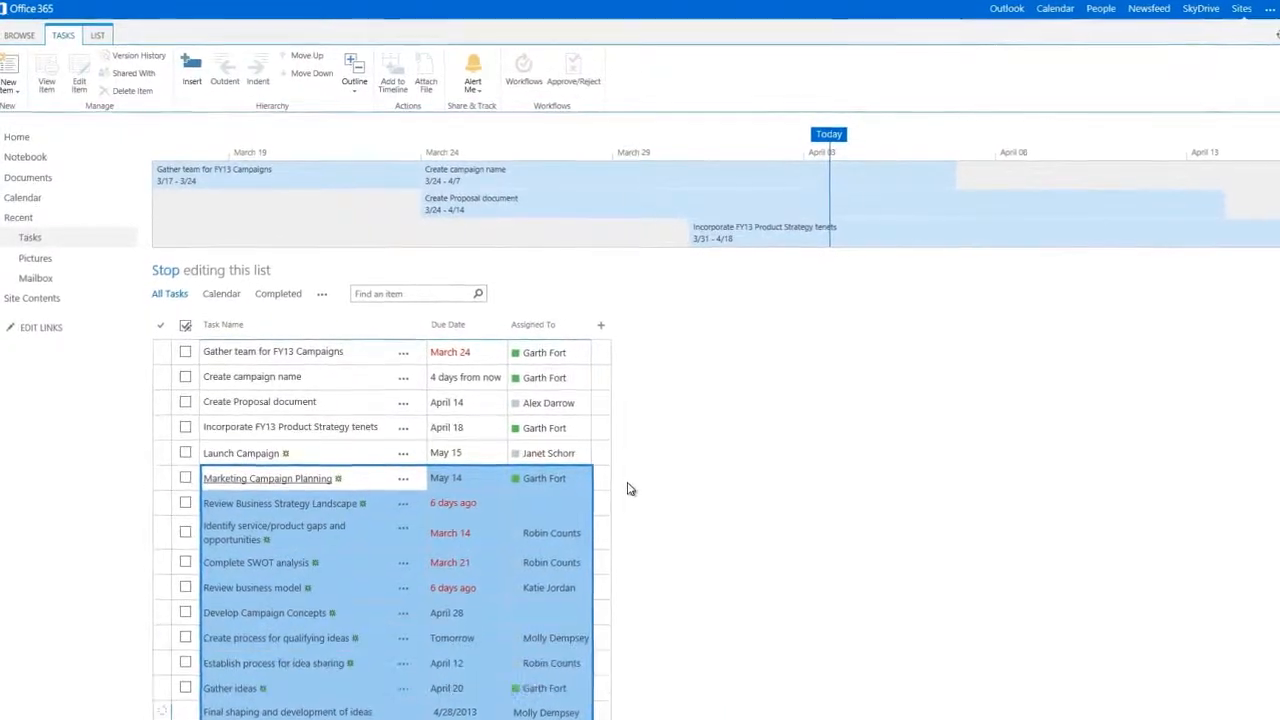
Step: Scroll to the end of the Tasks list where the pasted spreadsheet tasks appear
scroll("down", 3)
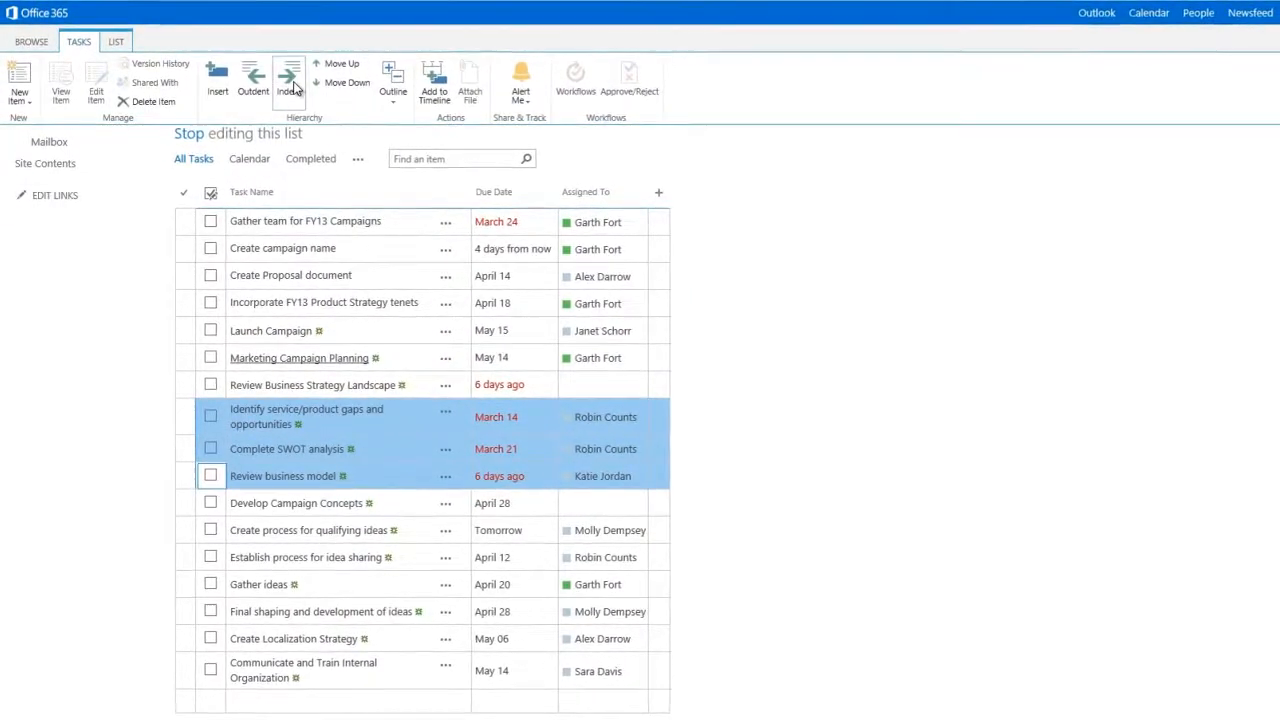
Step: Indent the three analysis tasks two levels deep, then stop editing the list
left_click(288, 82)
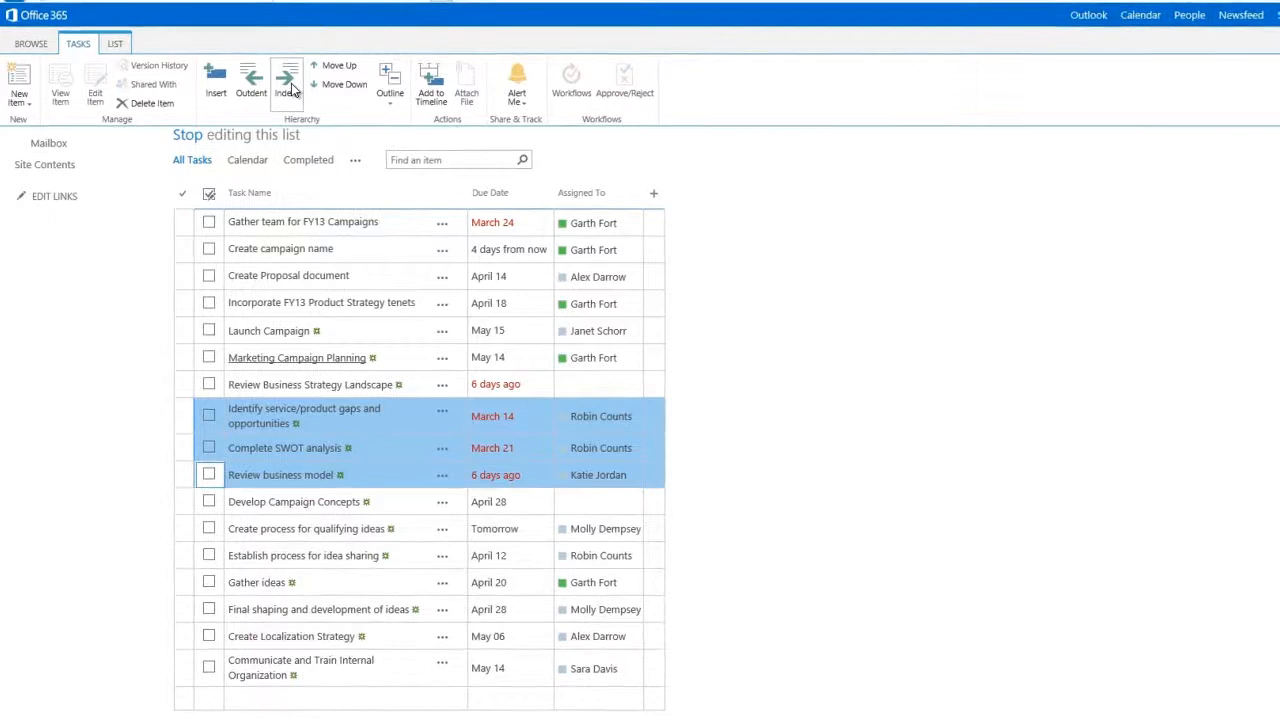
left_click(287, 80)
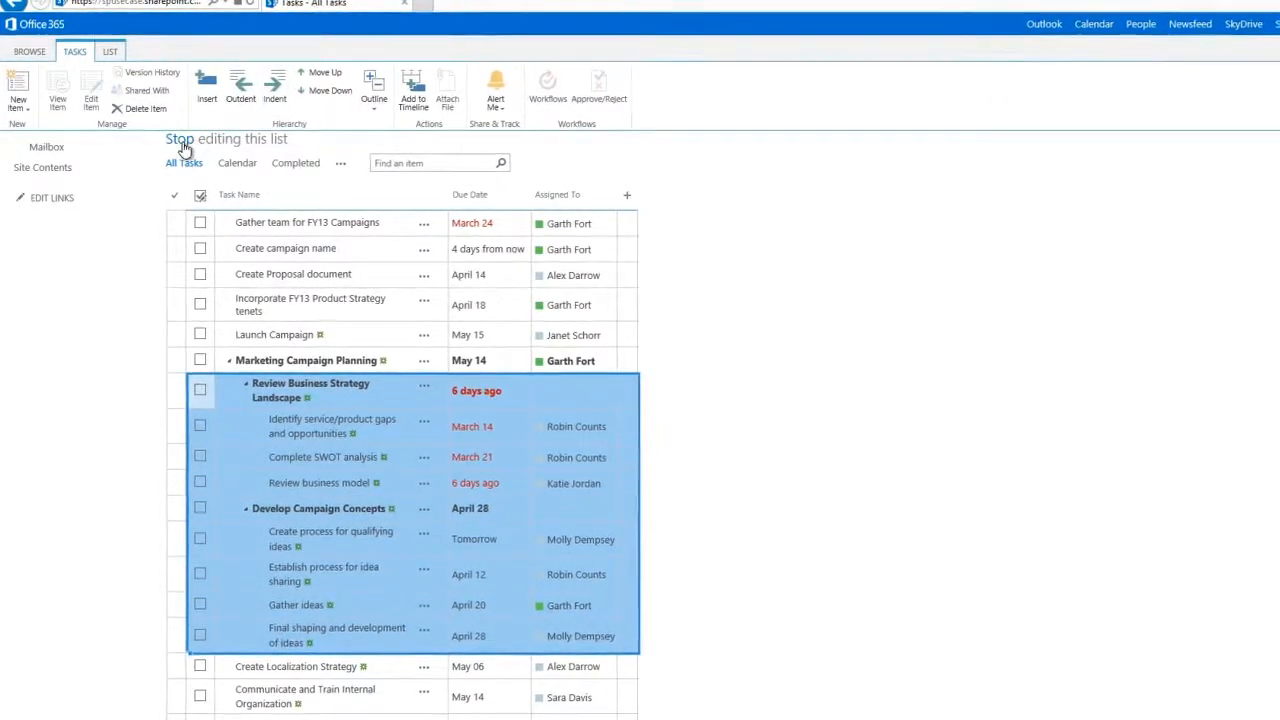
left_click(185, 138)
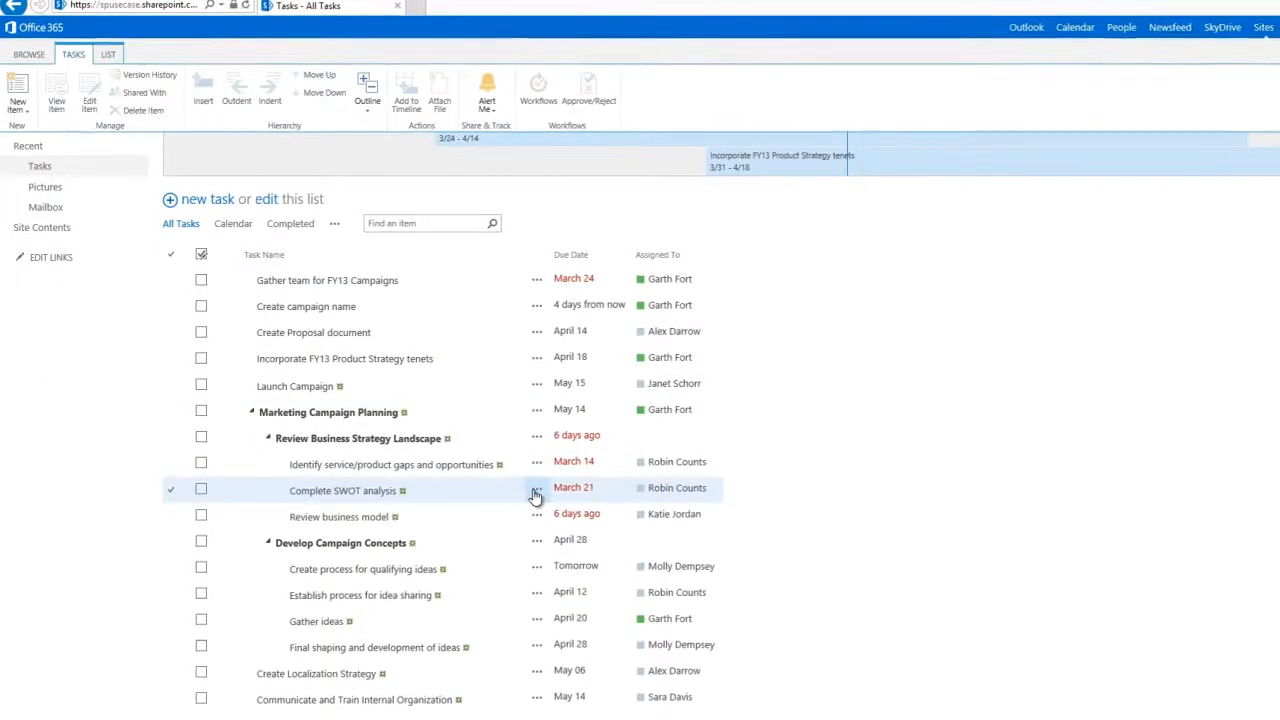
Step: Open Complete SWOT analysis details, then give Communicate and Train Internal Organization an April 24 start date
left_click(533, 488)
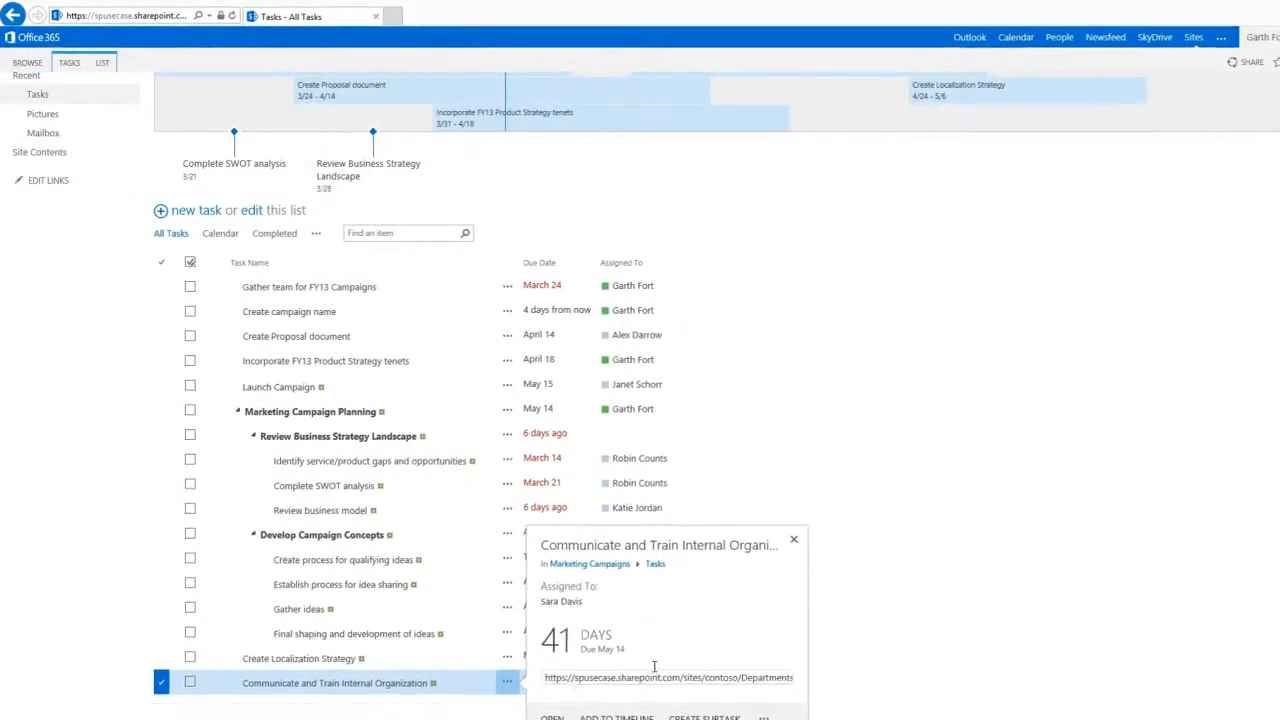
left_click(507, 682)
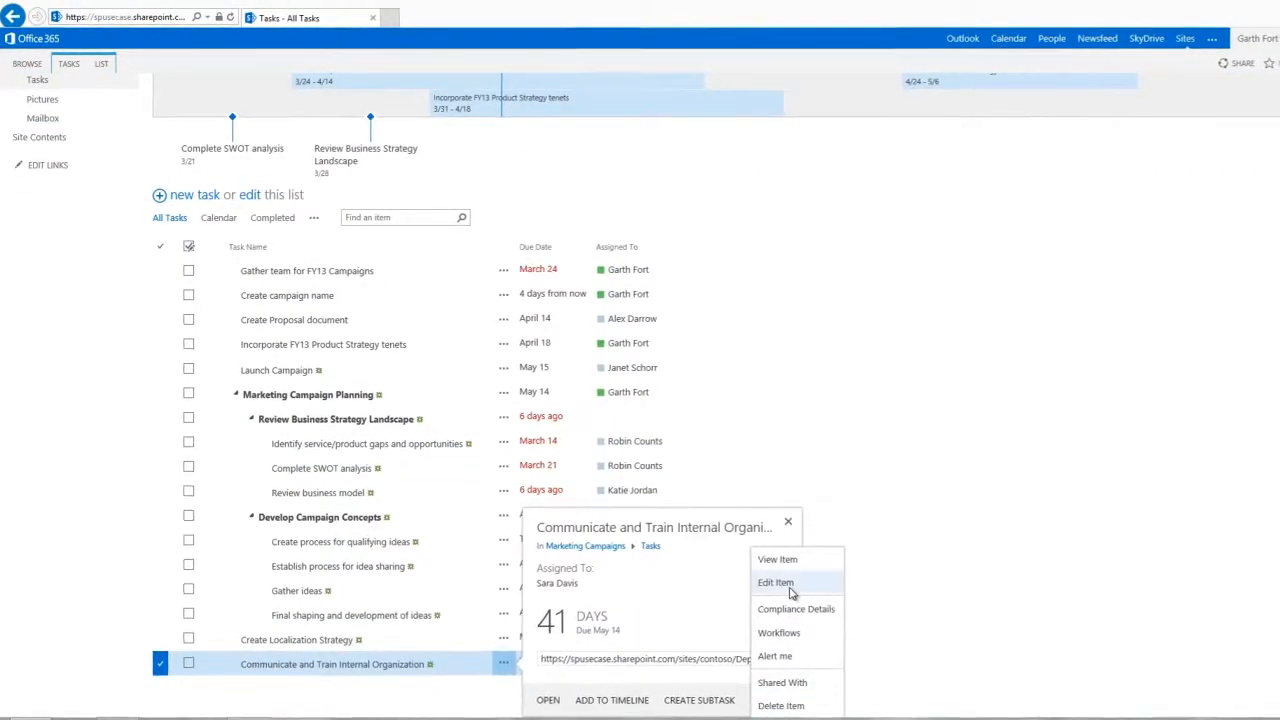
left_click(776, 582)
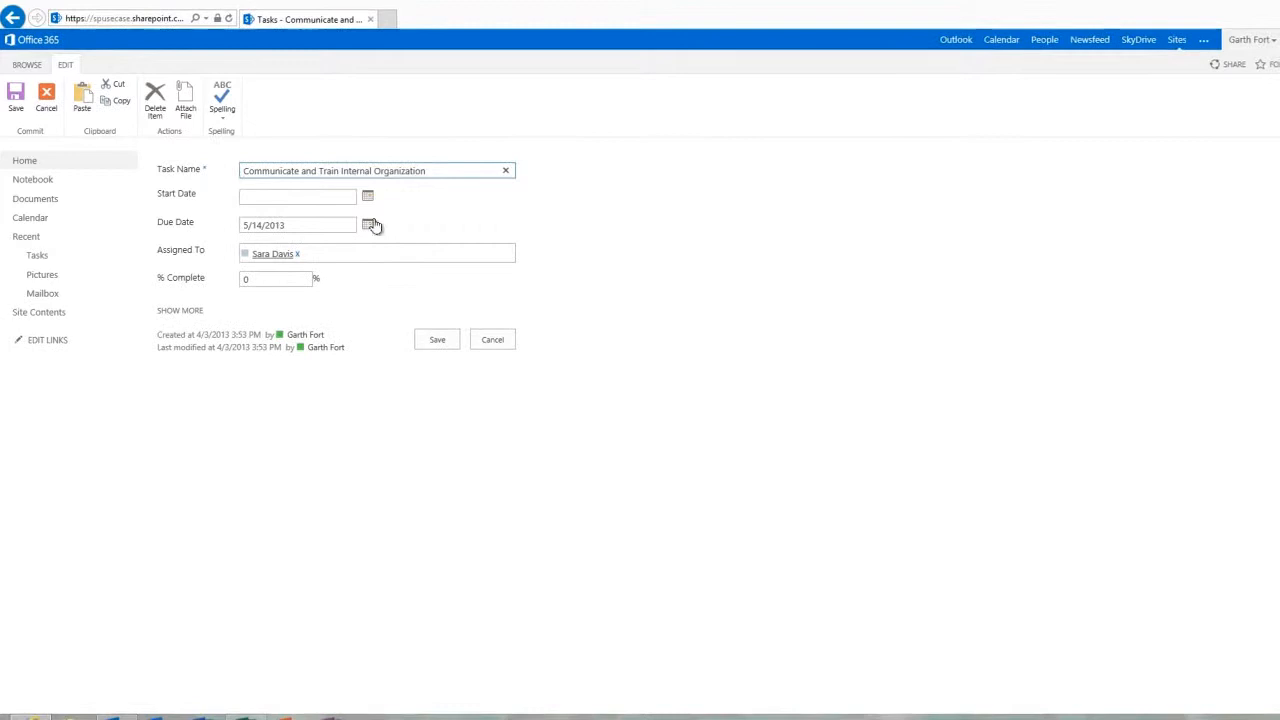
left_click(366, 195)
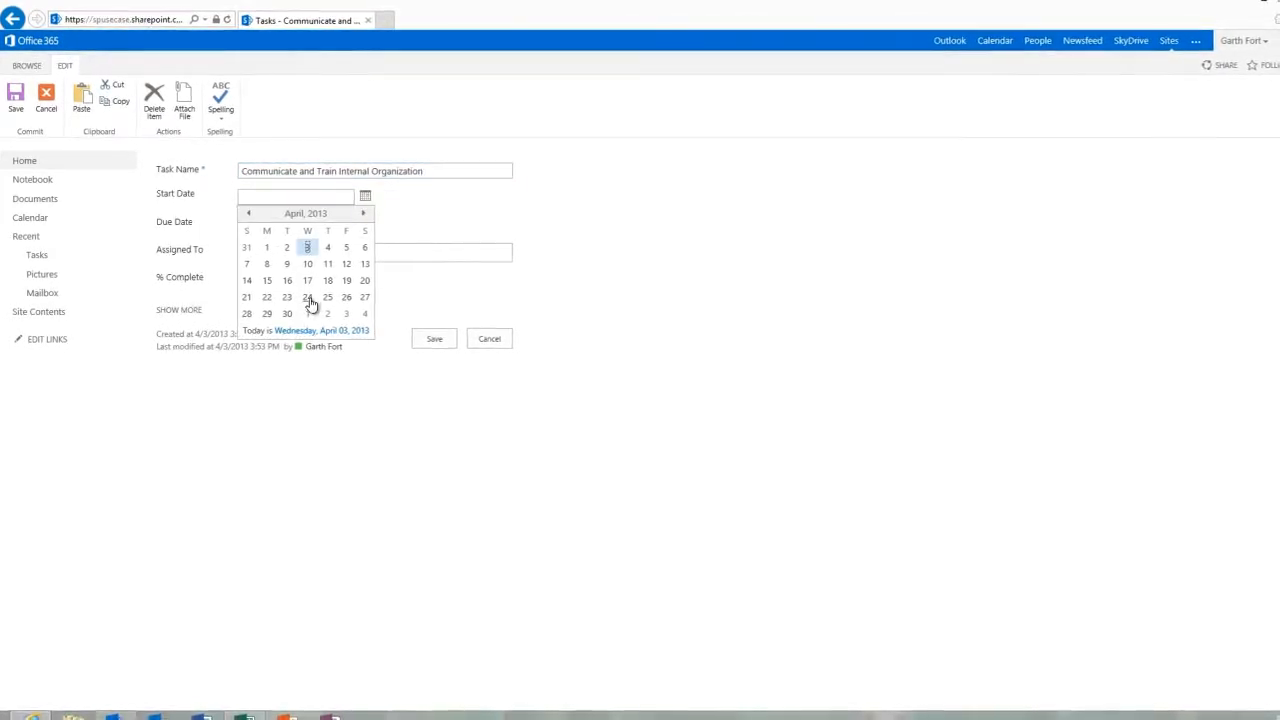
left_click(489, 338)
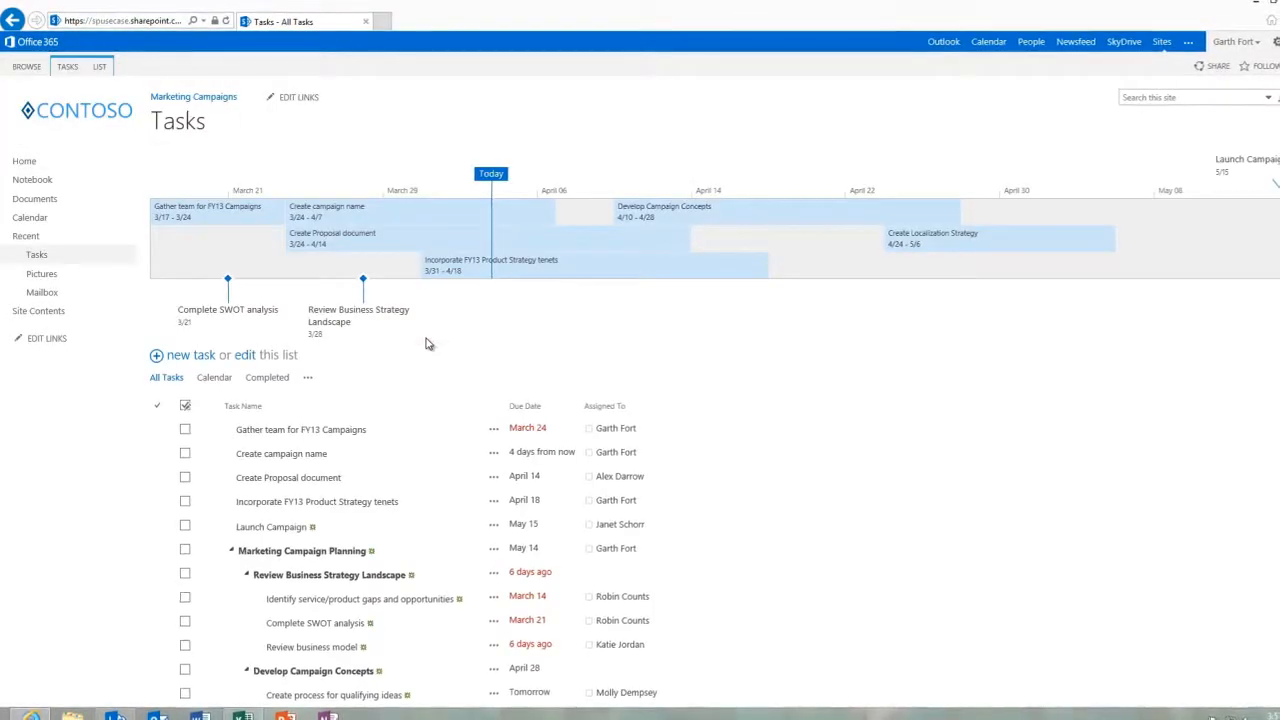
scroll("down", 3)
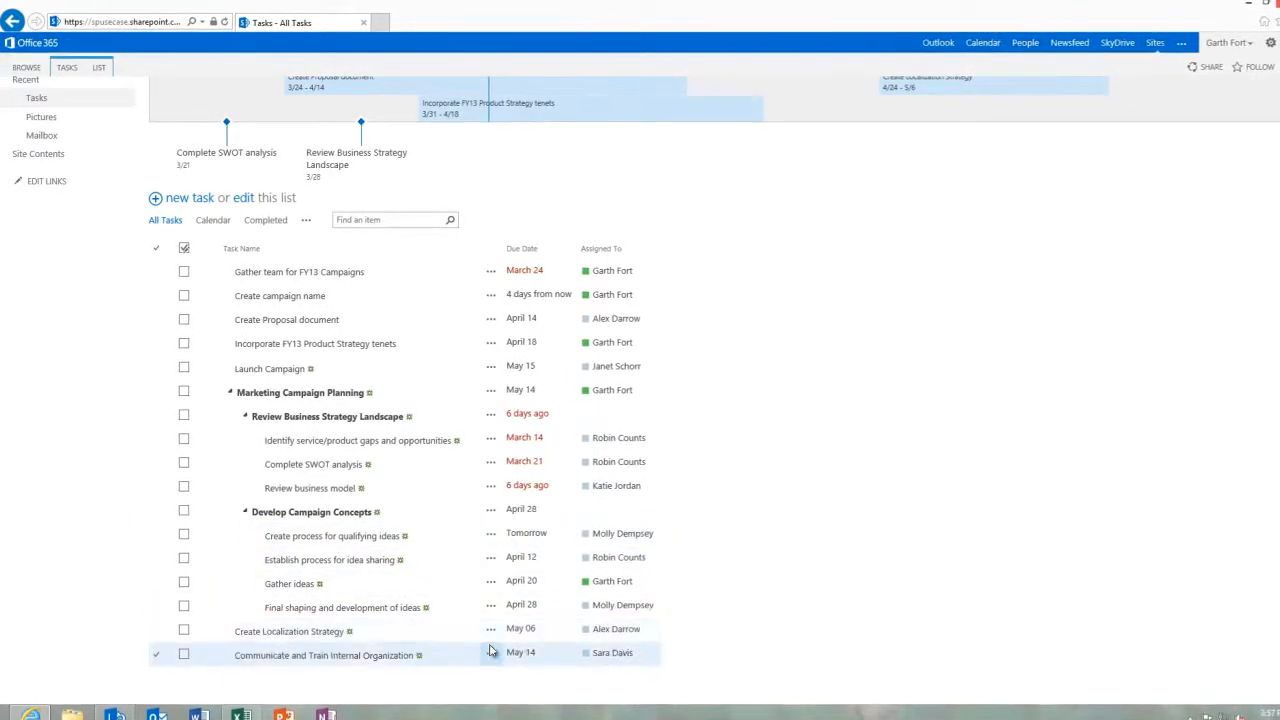